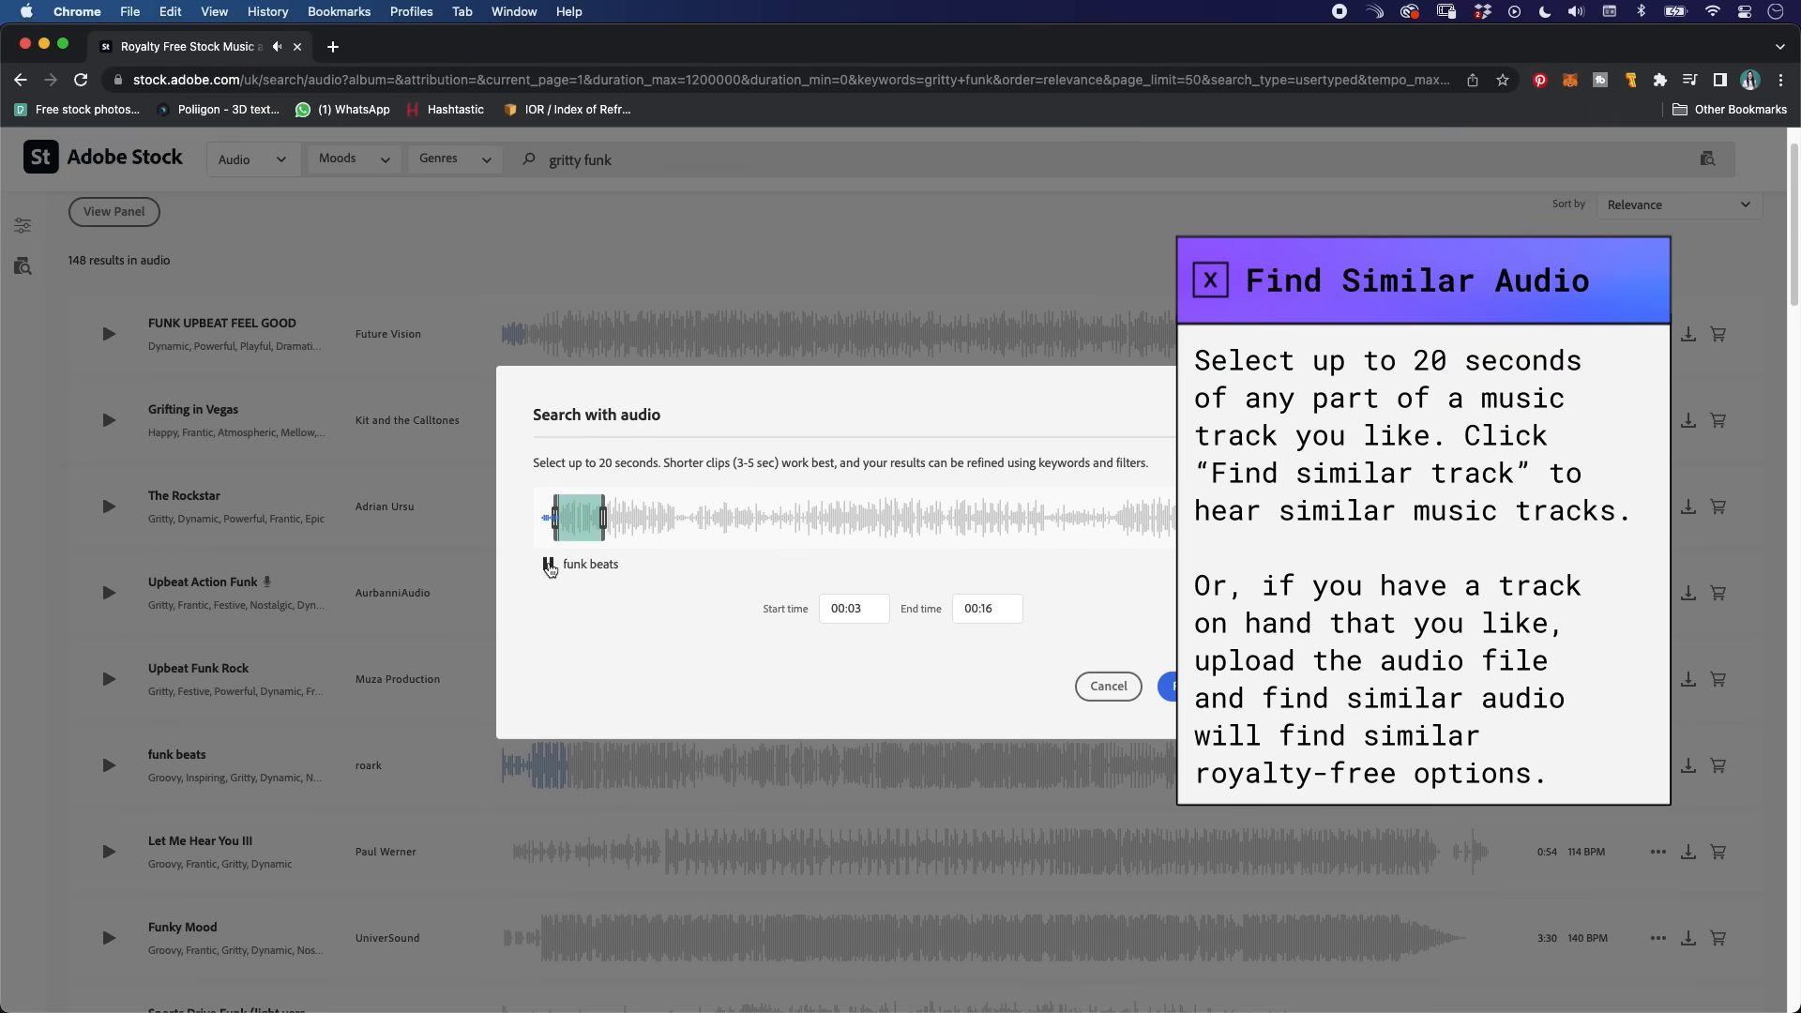
Step: Run Find similar track on the selected 'funk beats' clip in Search with audio
left_click(1177, 686)
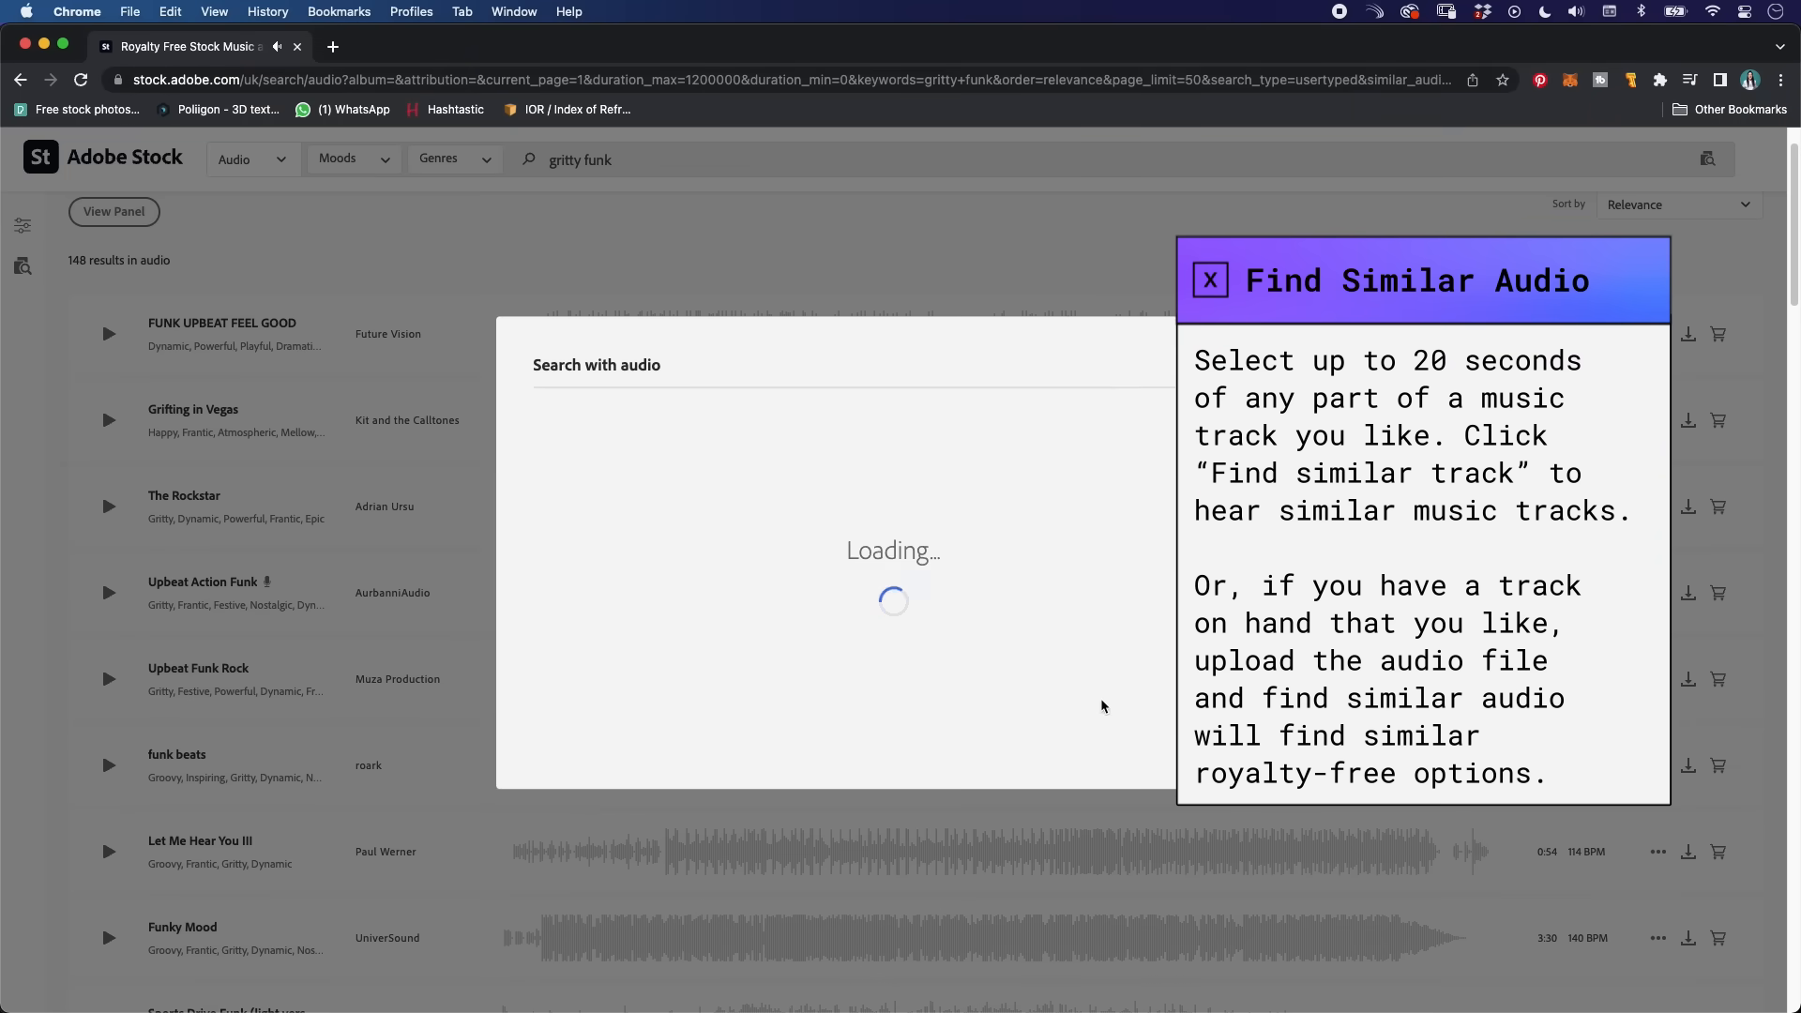